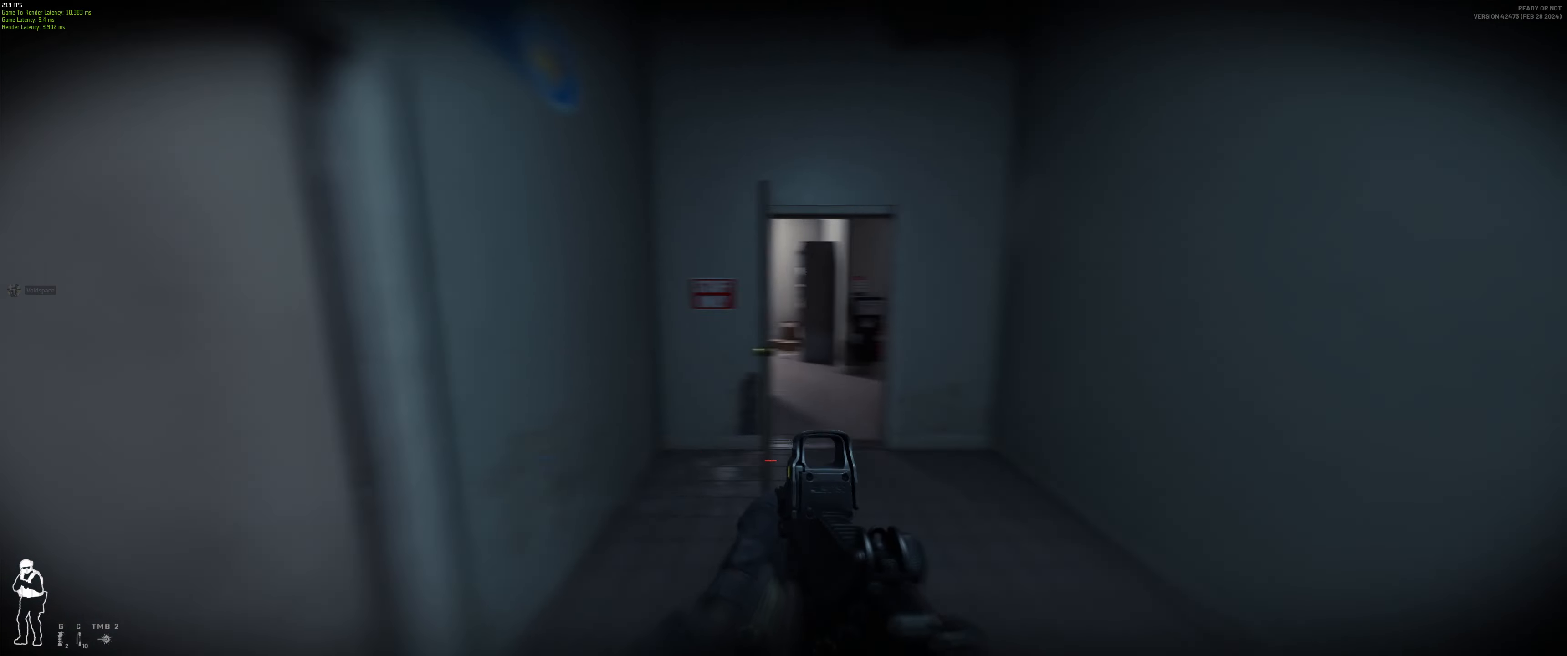
{"action": "mouse_move", "coordinate": [784, 328]}
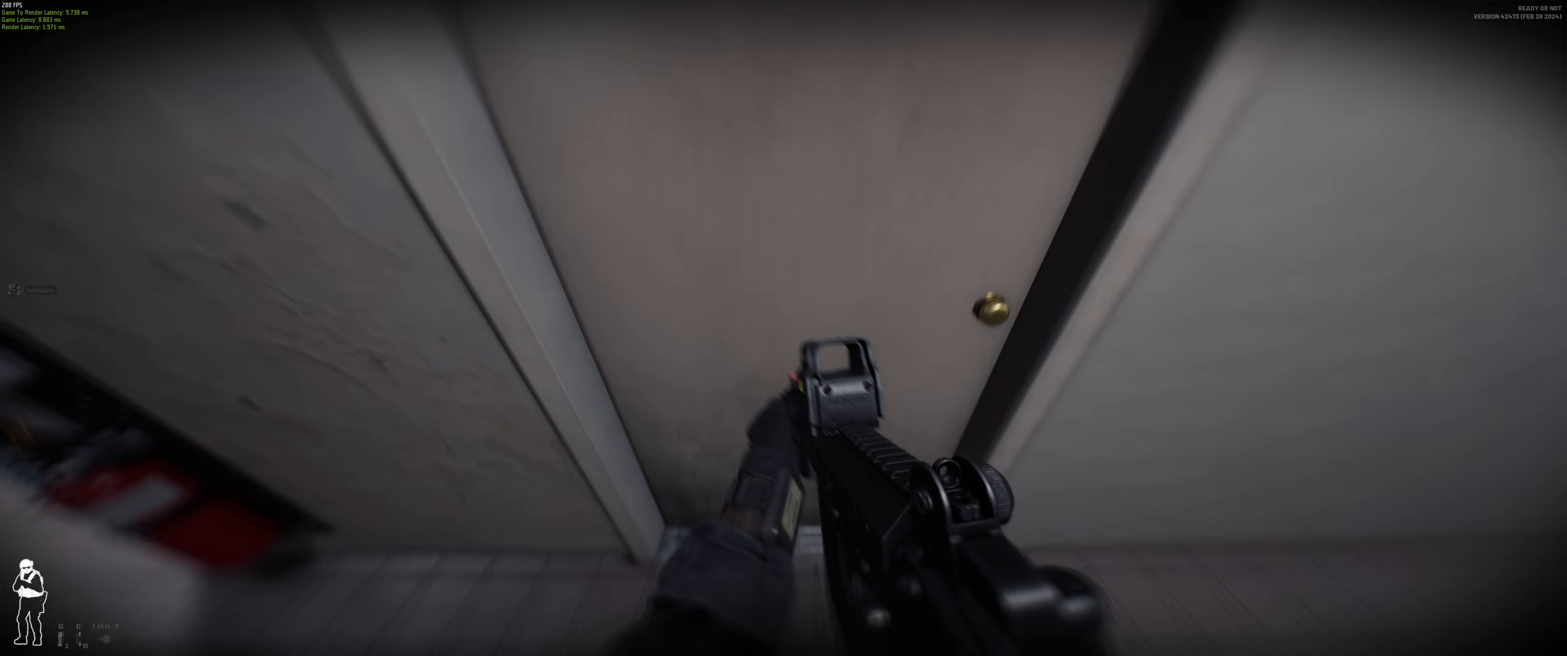
{"action": "mouse_move", "coordinate": [783, 328]}
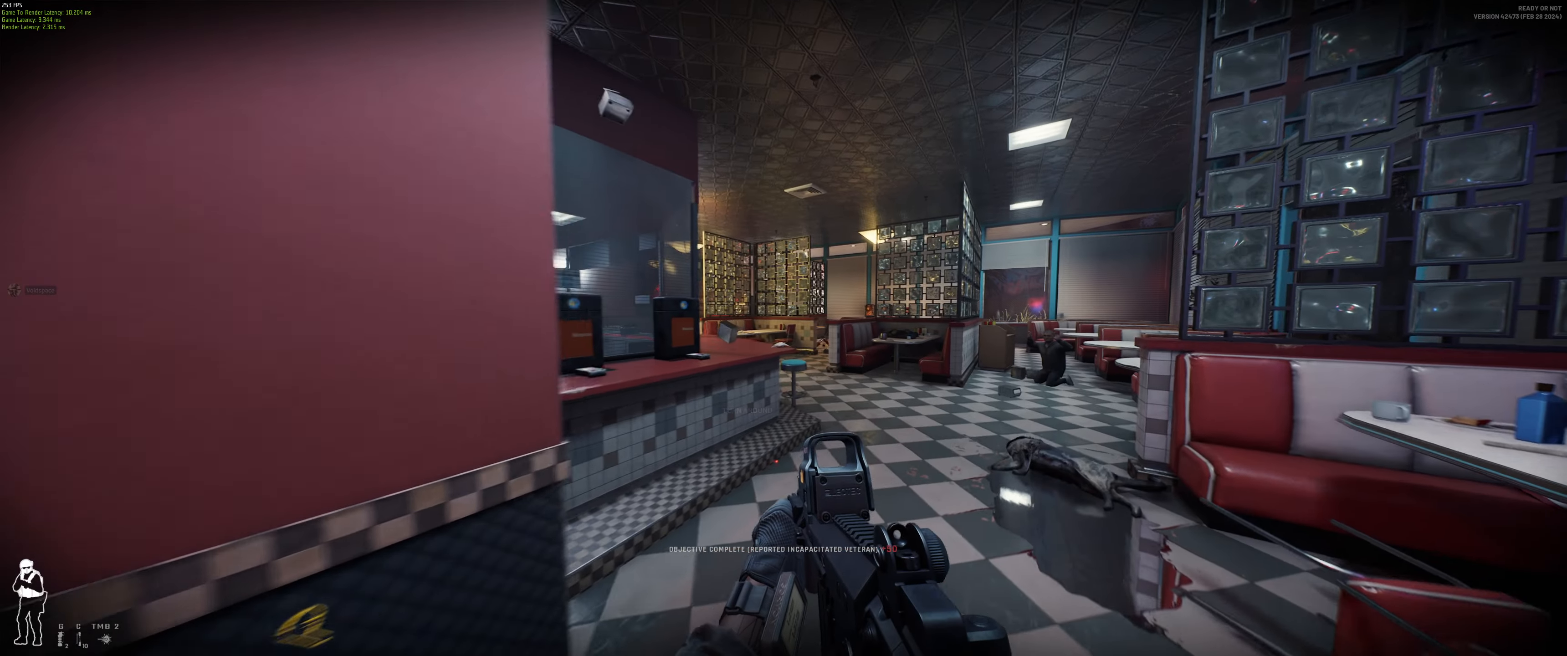
{"action": "mouse_move", "coordinate": [784, 328]}
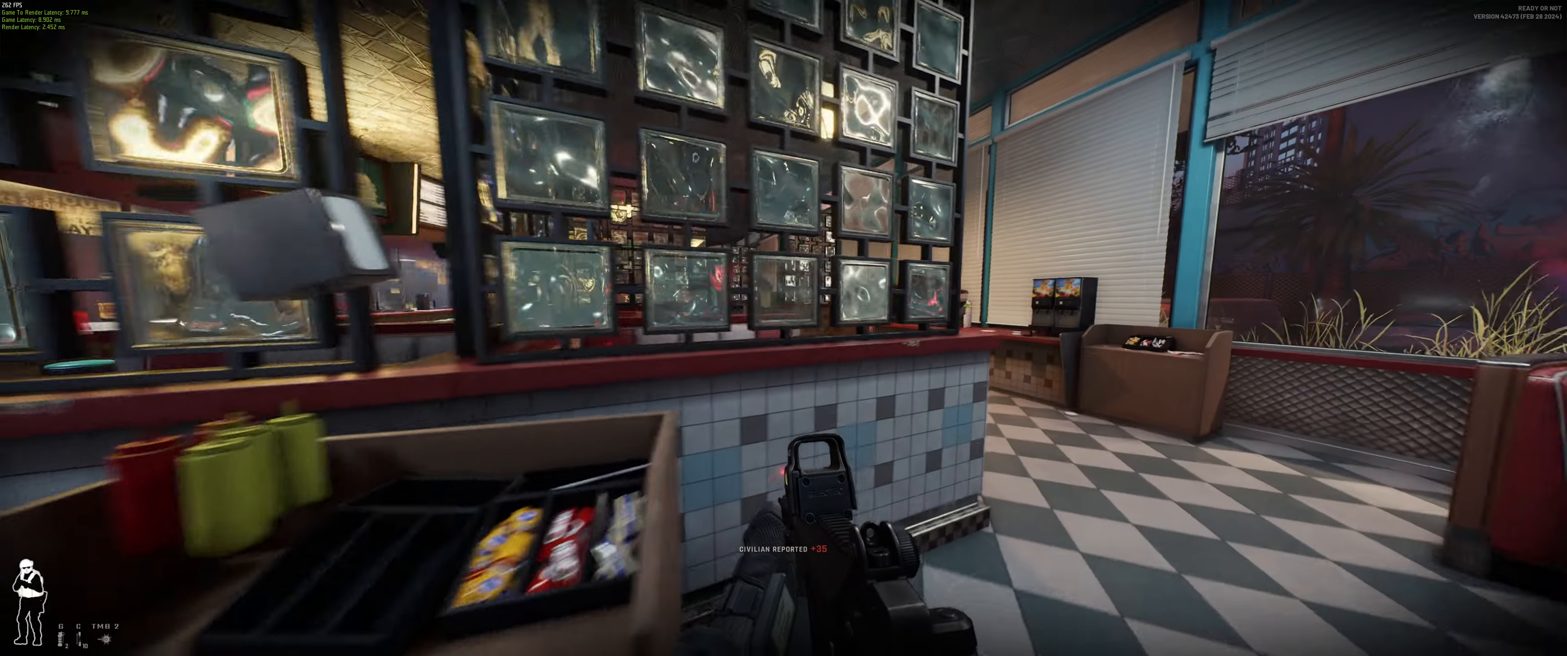
{"action": "mouse_move", "coordinate": [784, 328]}
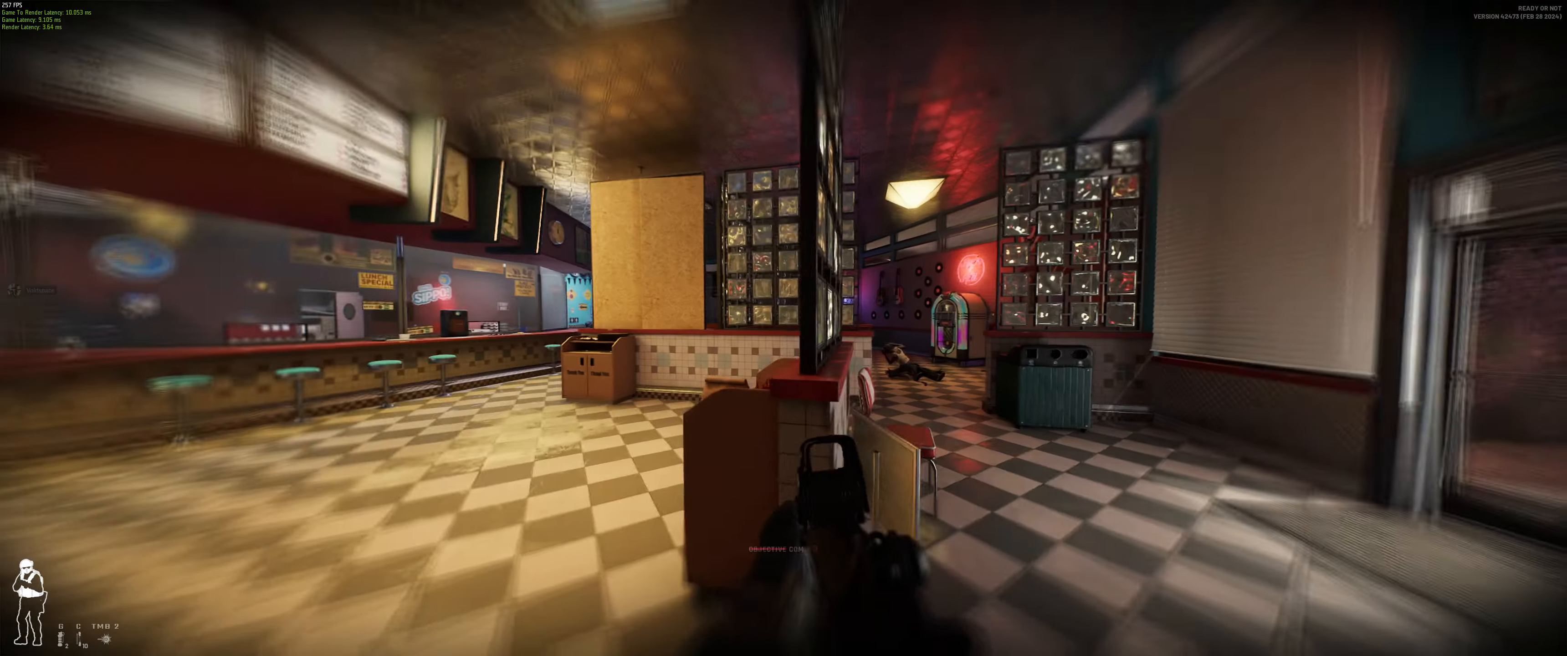
{"action": "mouse_move", "coordinate": [784, 328]}
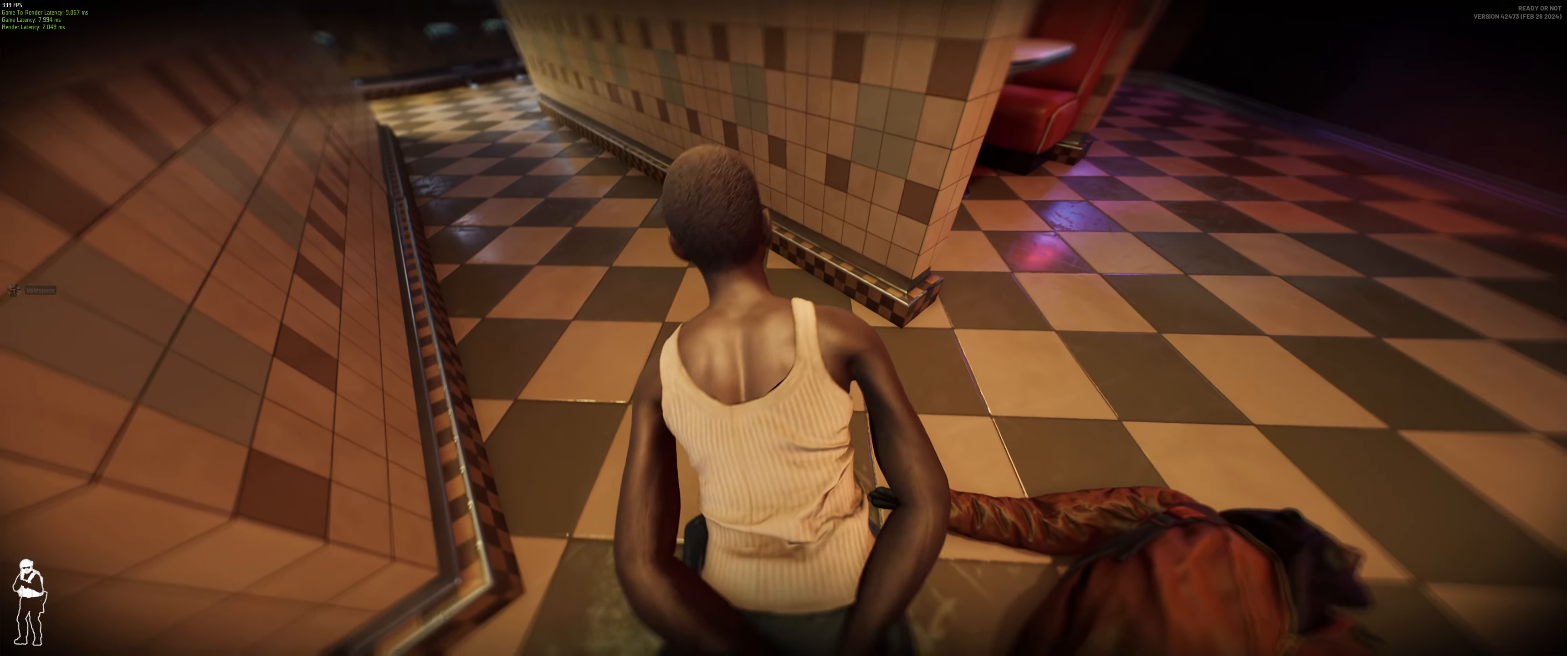
{"action": "mouse_move", "coordinate": [784, 328]}
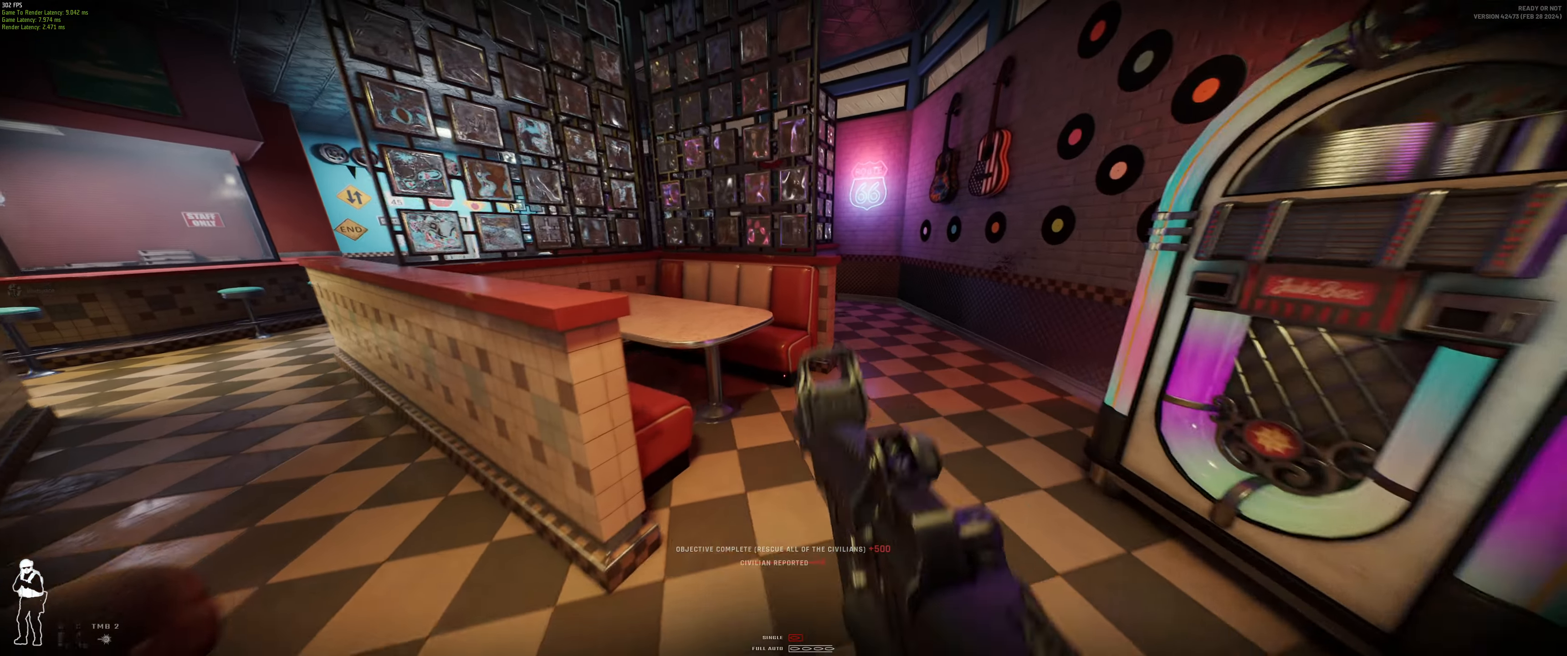
{"action": "mouse_move", "coordinate": [783, 328]}
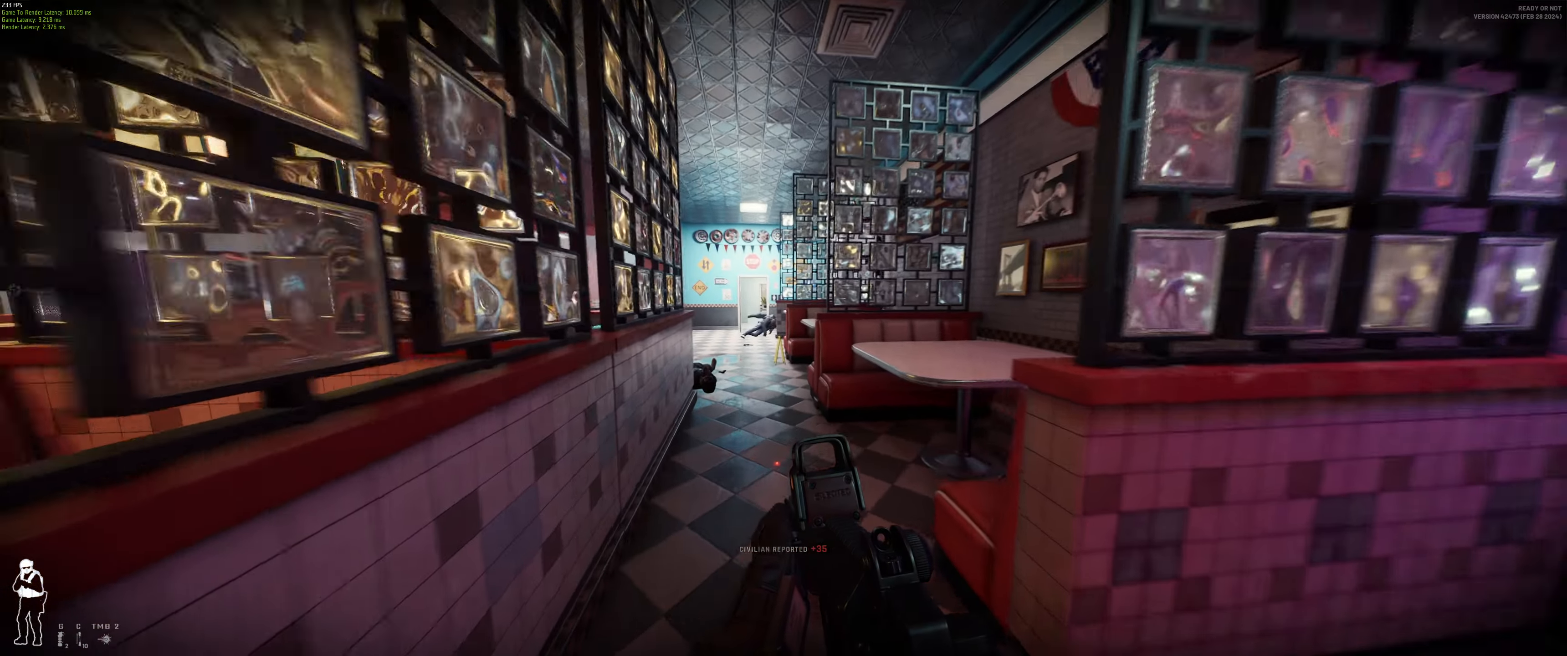